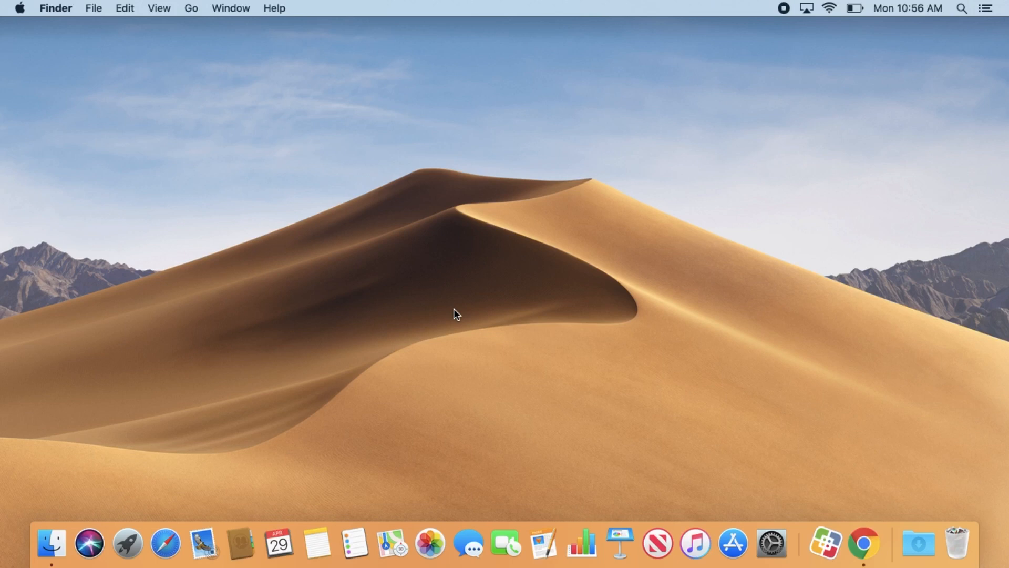
mouse_move(27, 62)
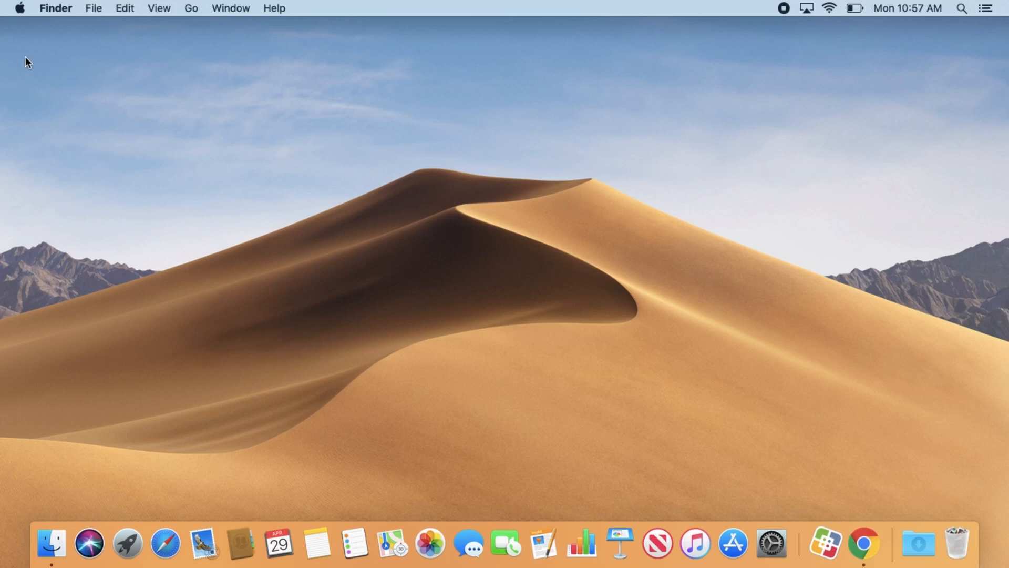
- Launch System Preferences from the Apple menu to show all preference panes
left_click(19, 8)
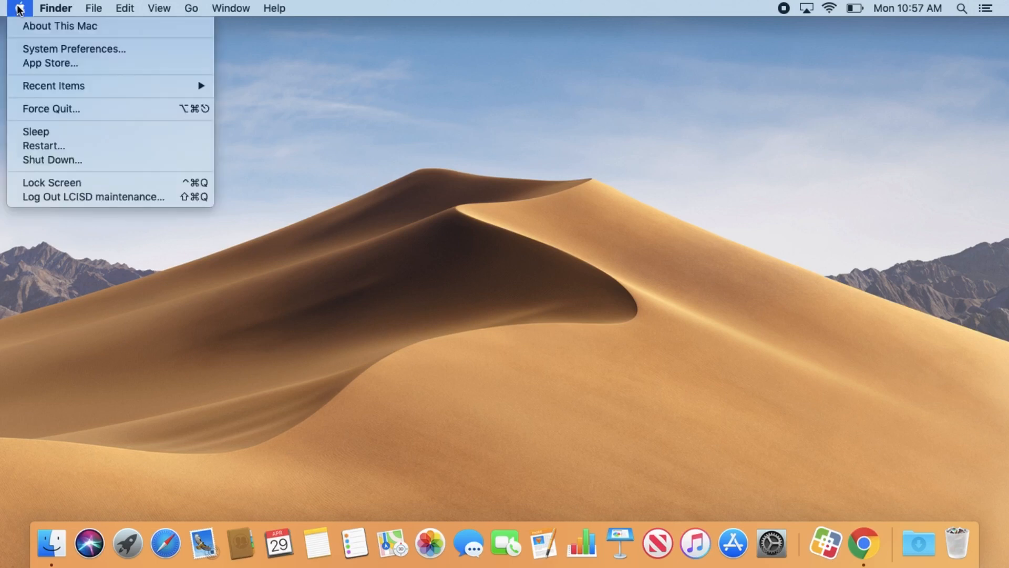
mouse_move(74, 49)
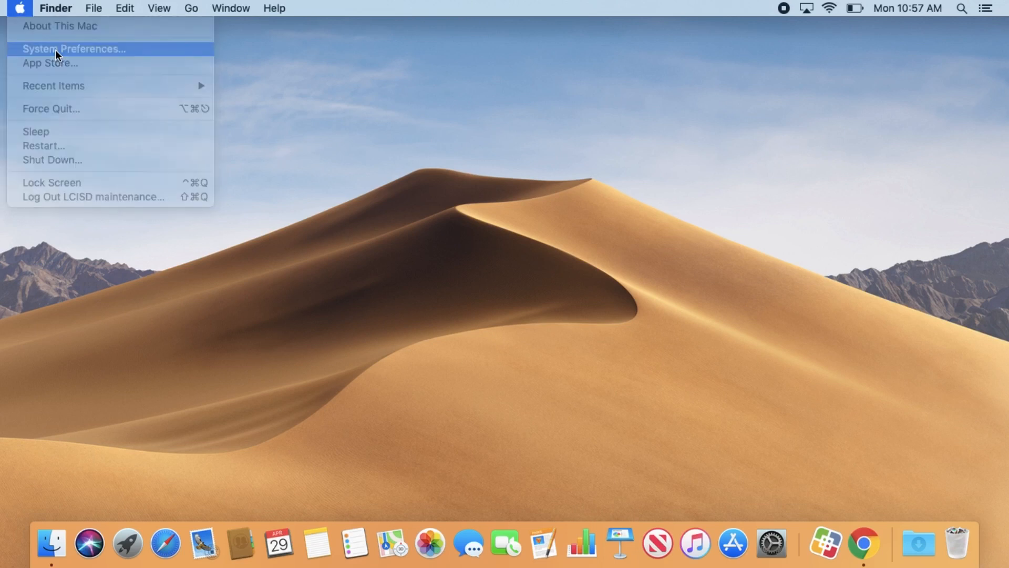
left_click(73, 48)
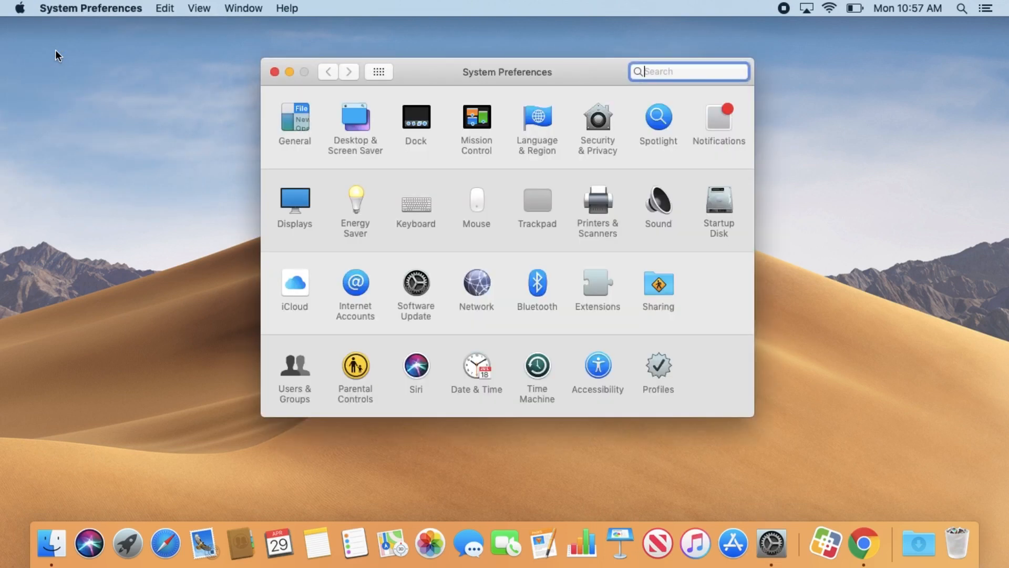
mouse_move(316, 283)
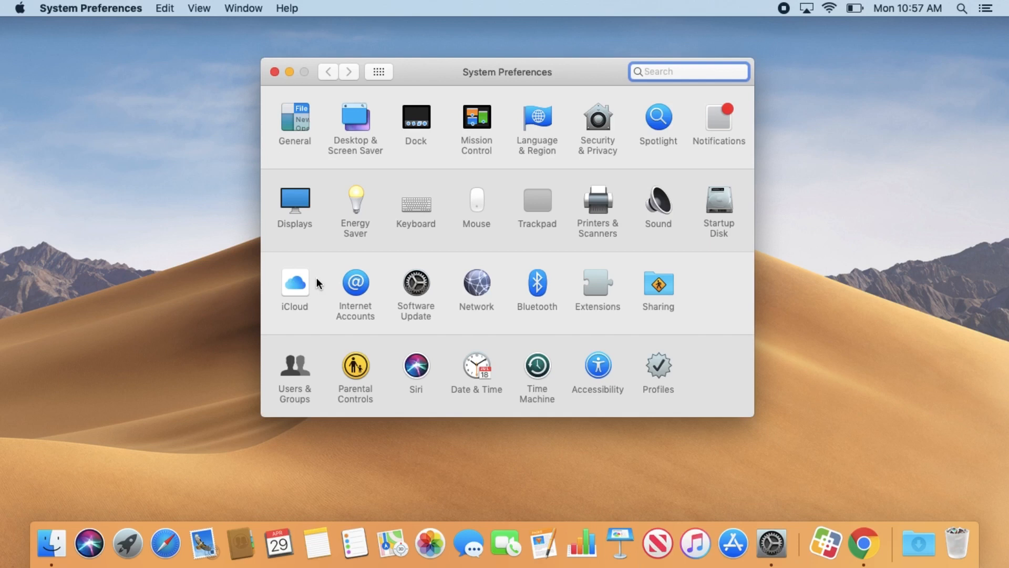
left_click(294, 281)
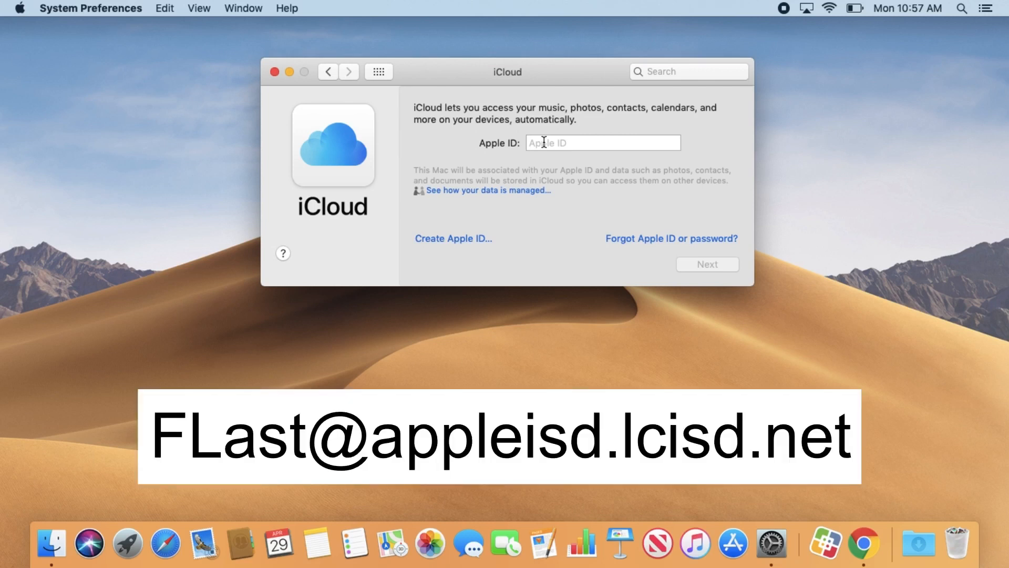
left_click(602, 142)
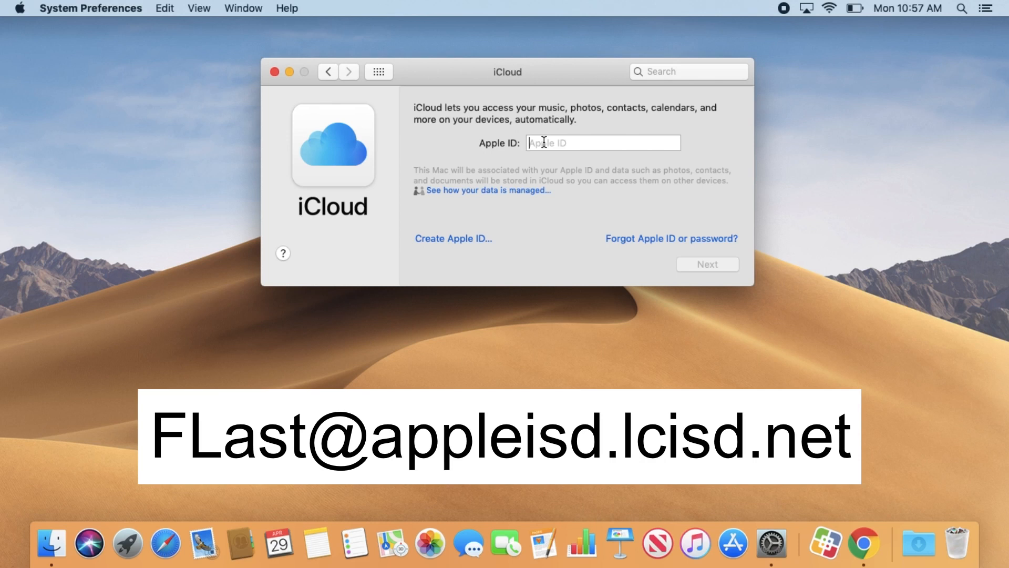
type("FLast@appleisd.lcisd.net")
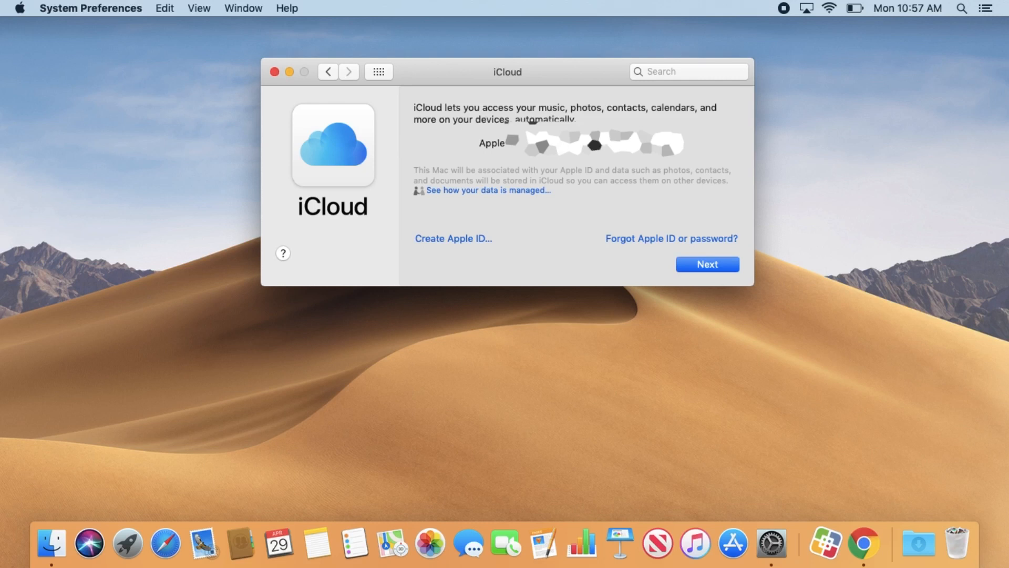
mouse_move(708, 278)
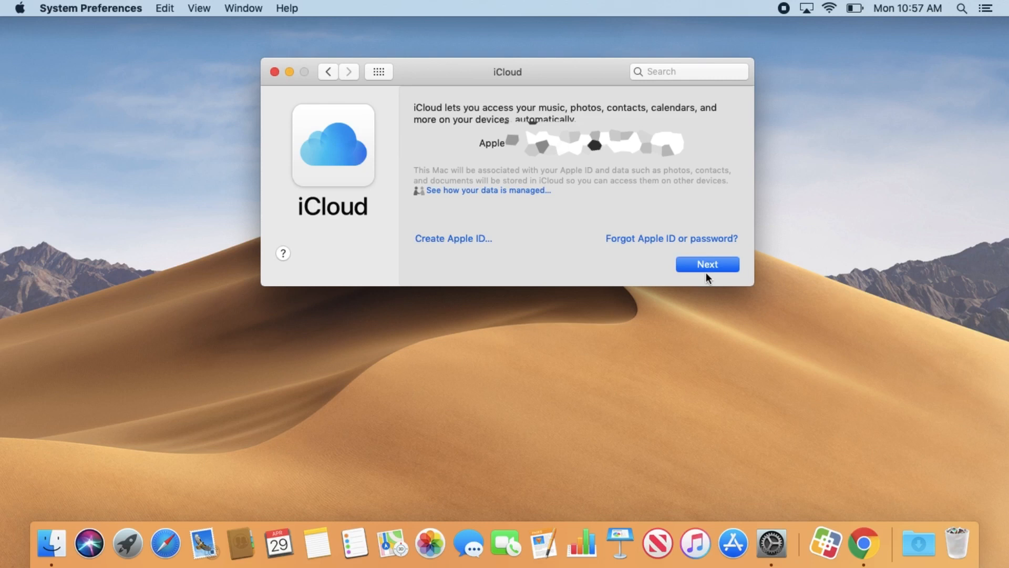
left_click(706, 265)
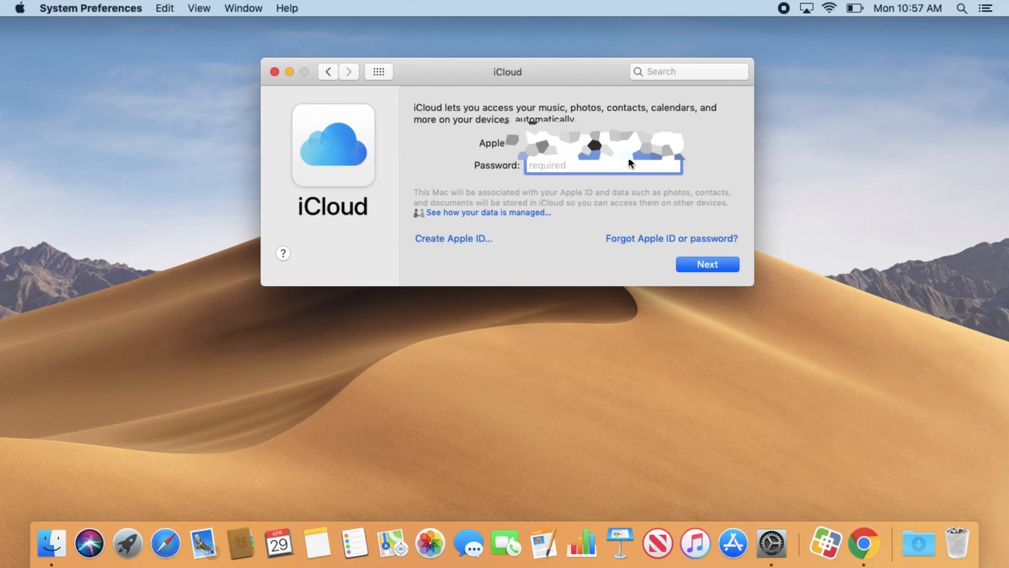
mouse_move(636, 164)
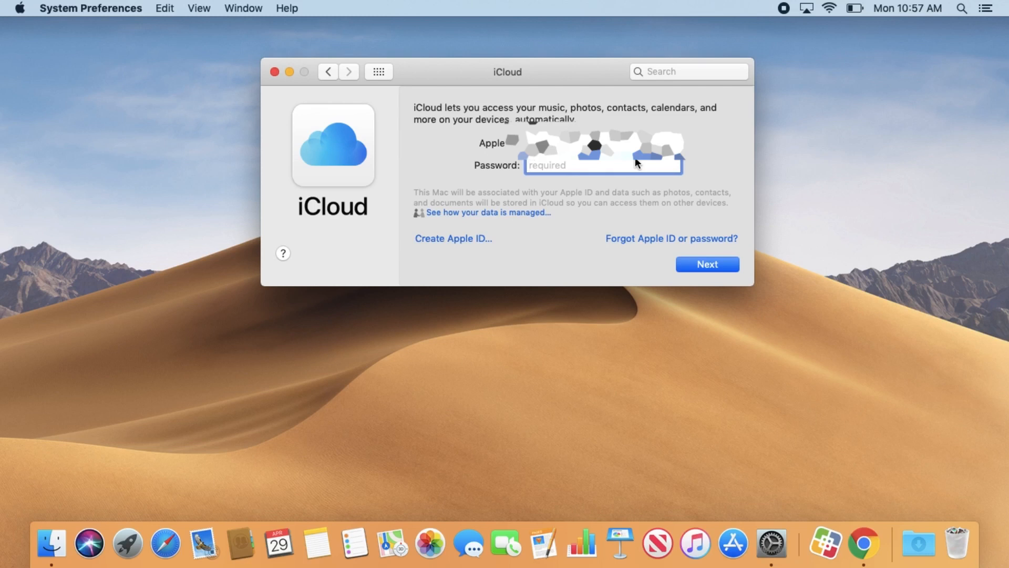
left_click(576, 164)
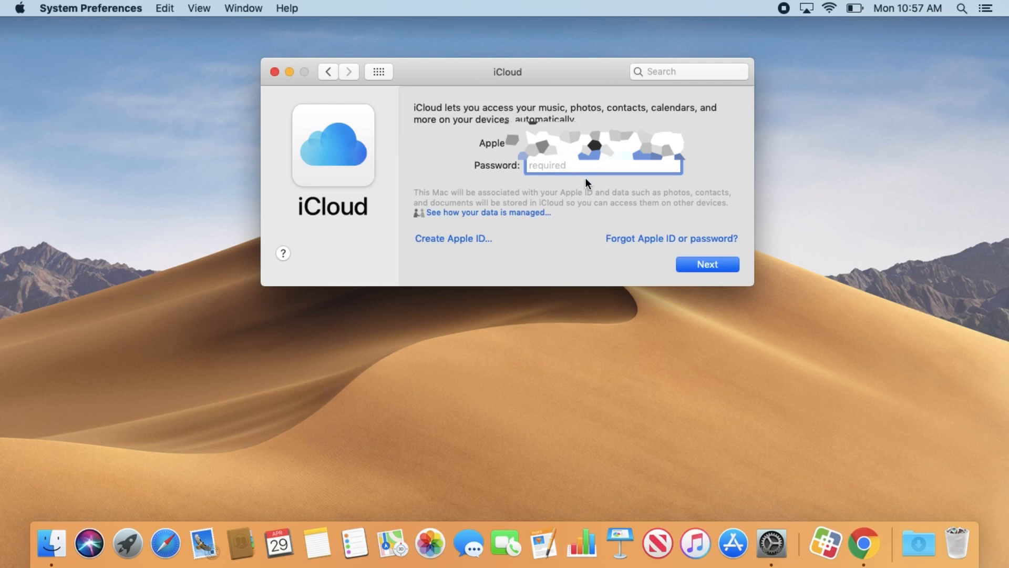
left_click(706, 264)
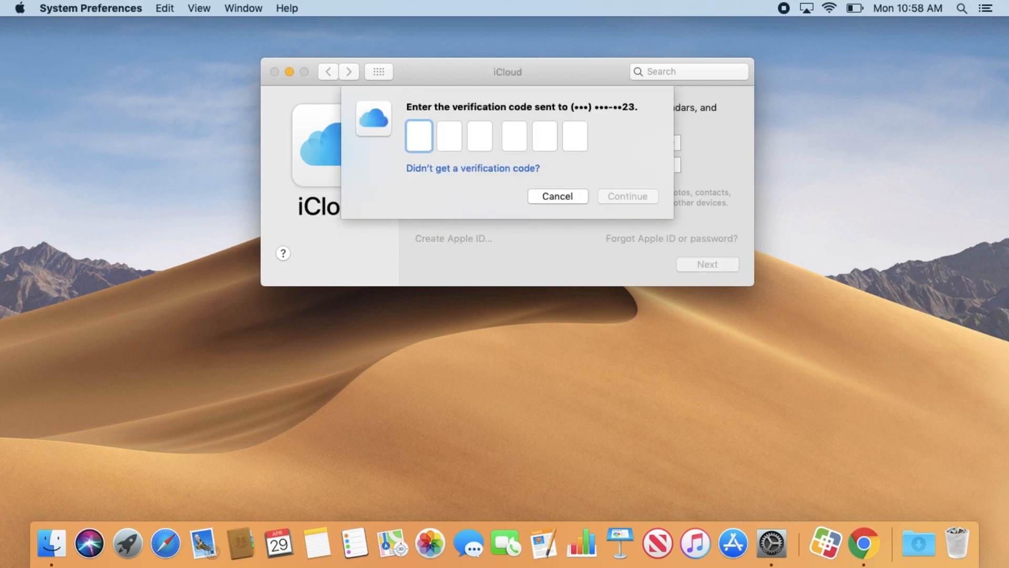
mouse_move(523, 91)
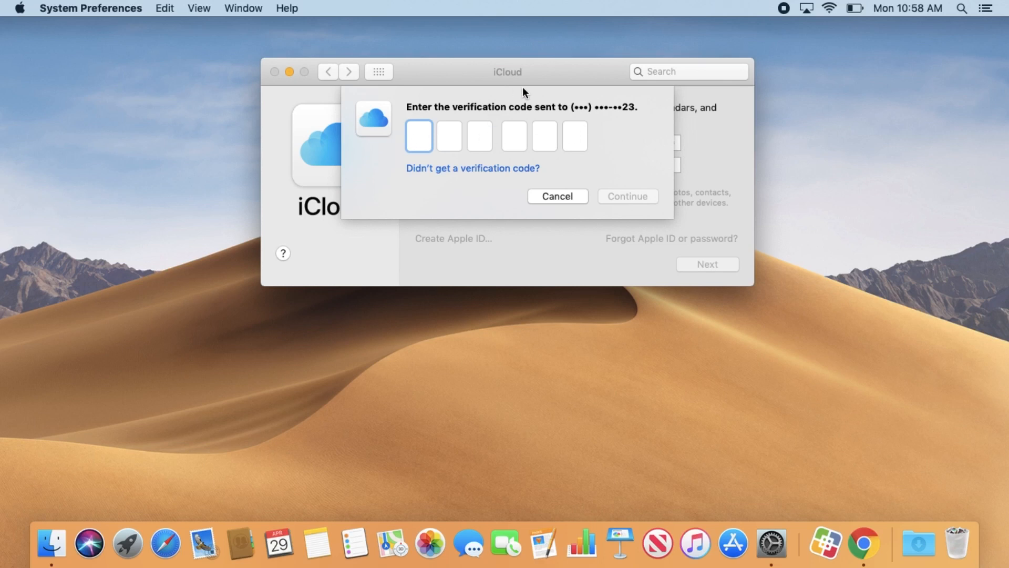
mouse_move(526, 104)
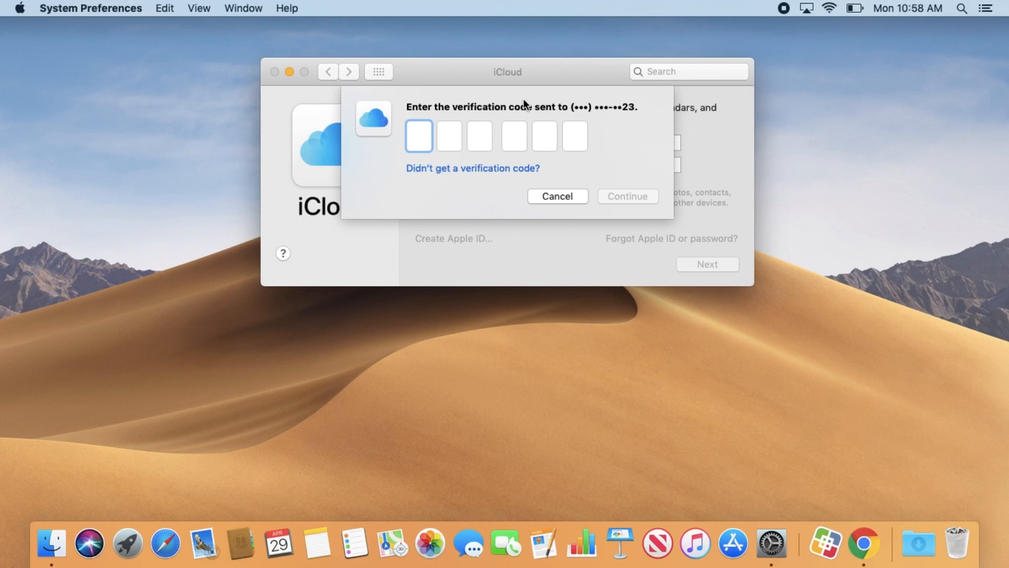
mouse_move(470, 158)
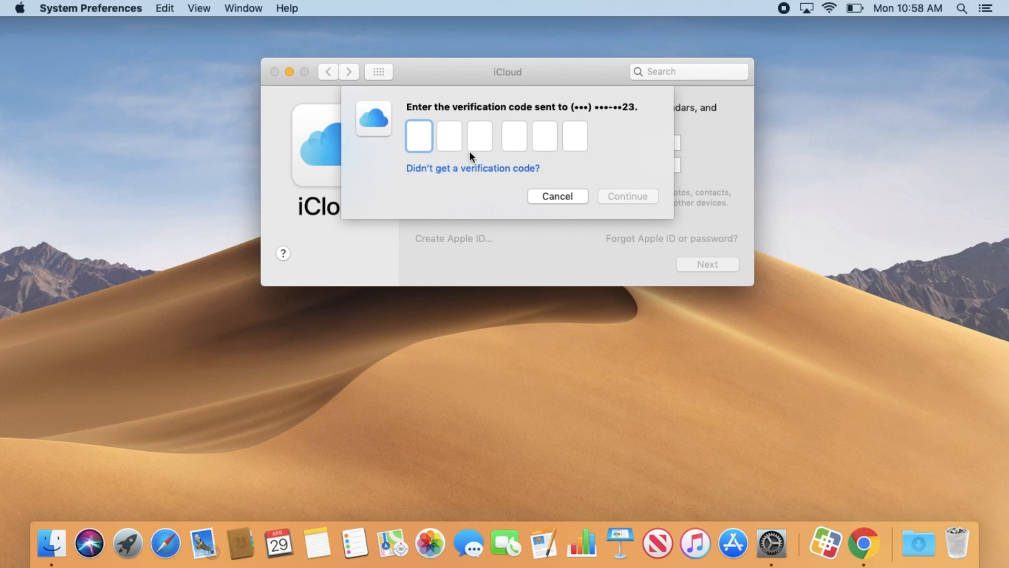
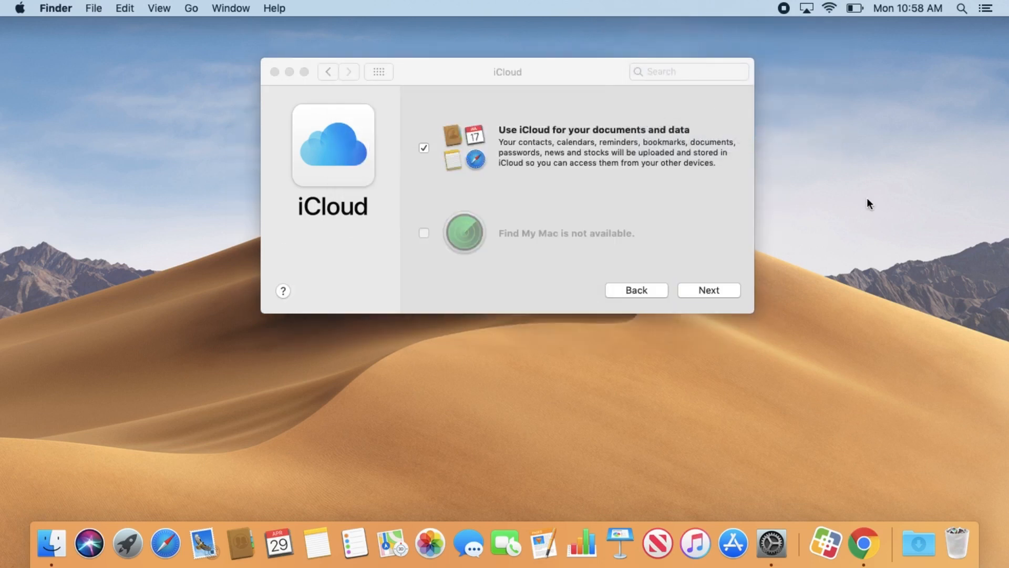
mouse_move(621, 384)
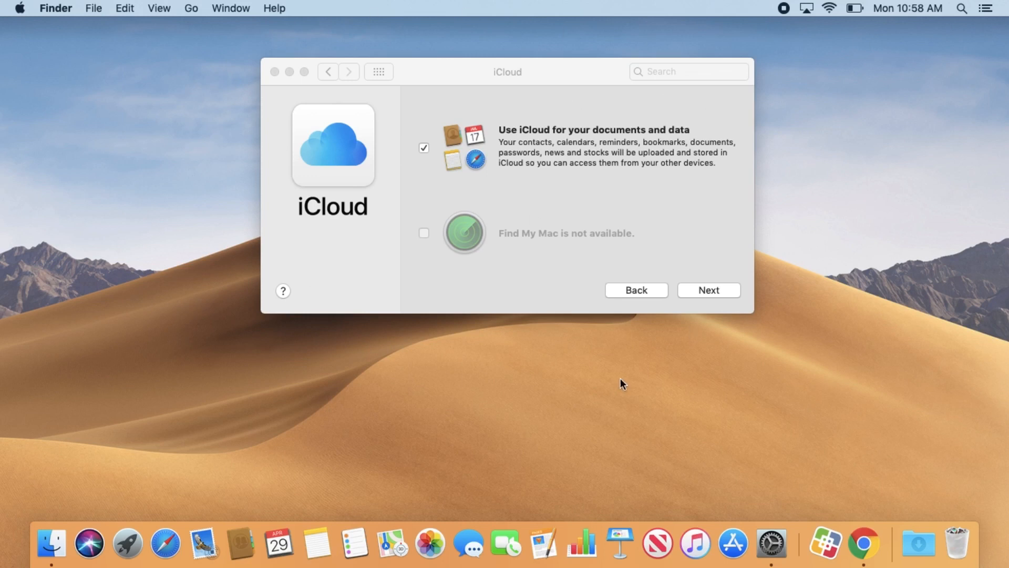
mouse_move(510, 119)
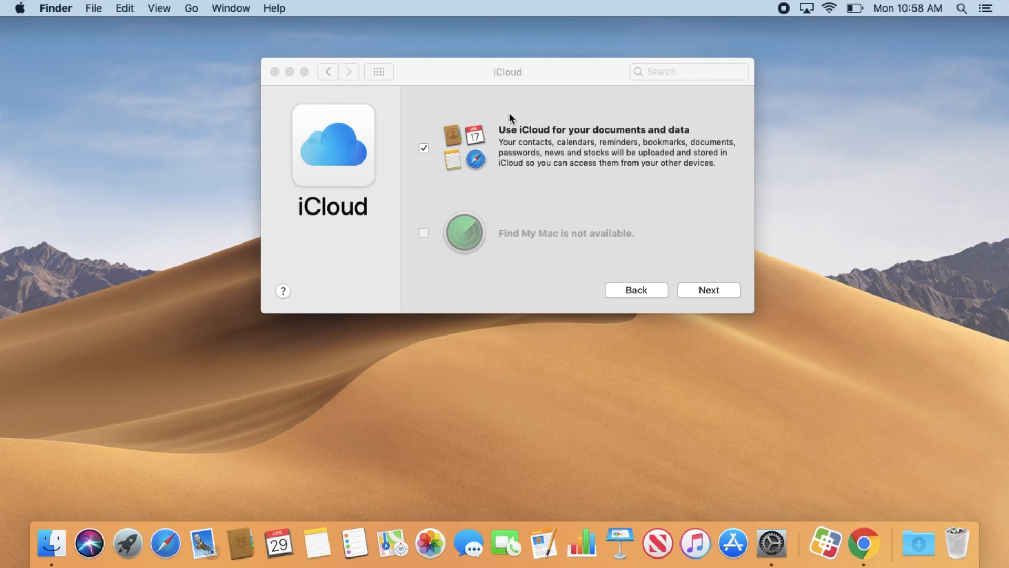
mouse_move(548, 131)
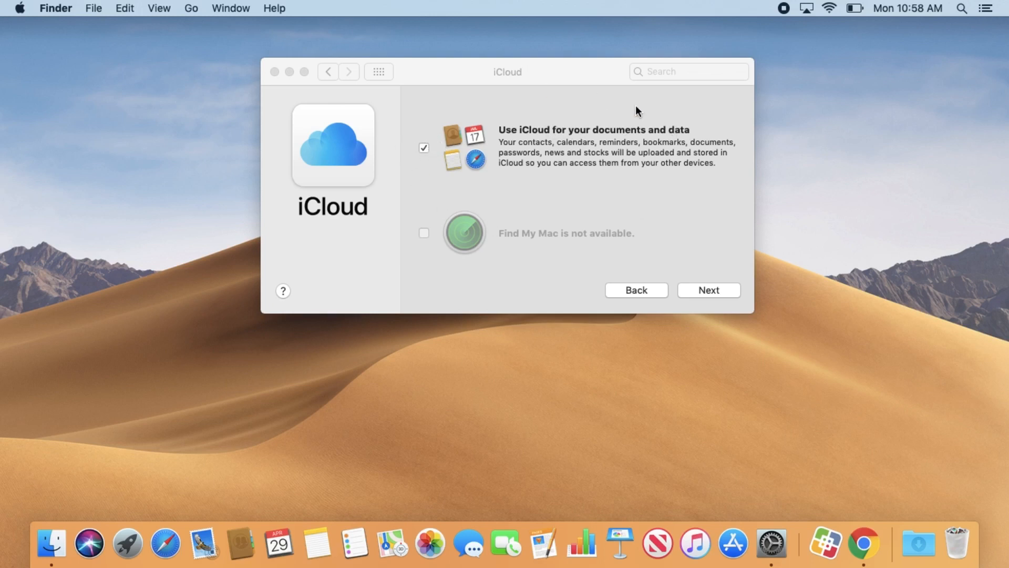
mouse_move(561, 121)
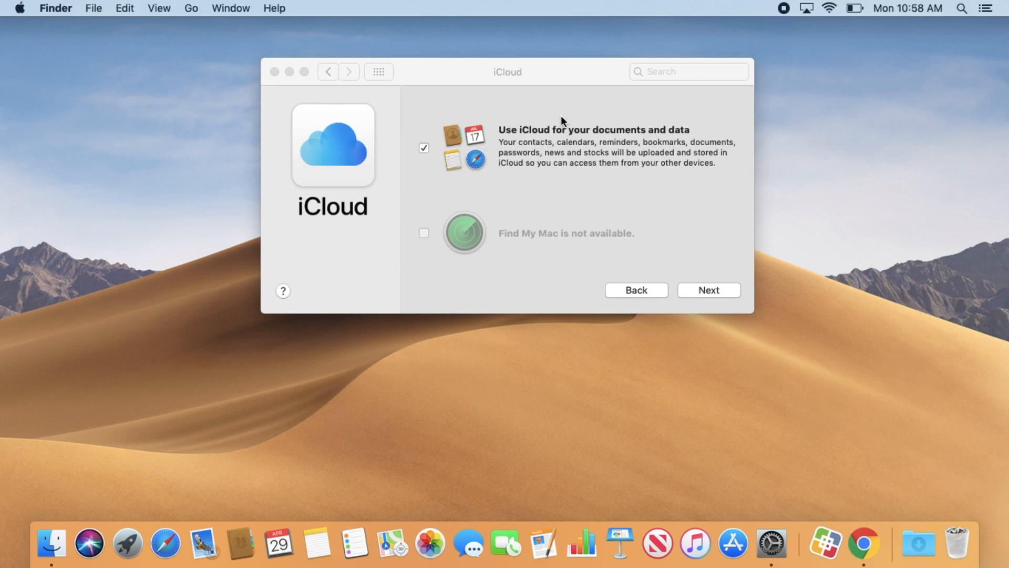
mouse_move(297, 101)
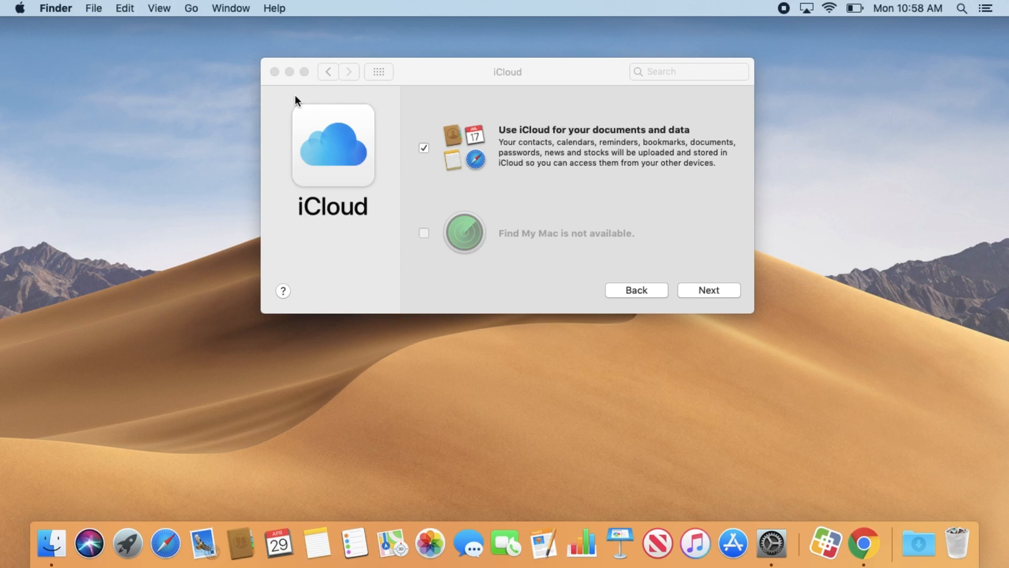
mouse_move(304, 95)
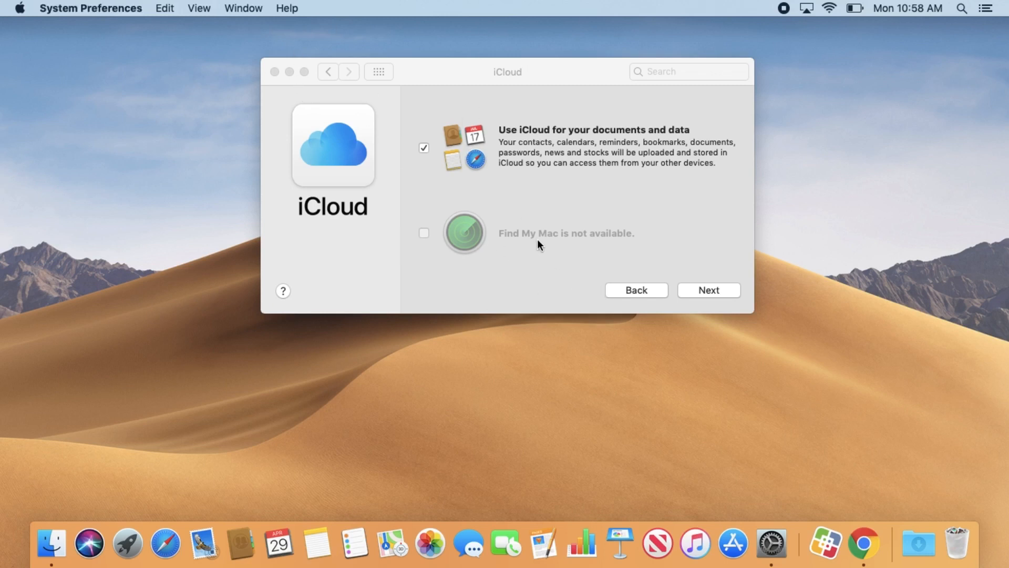
- Confirm iCloud setup with 'Use iCloud for your documents and data' left checked
left_click(708, 289)
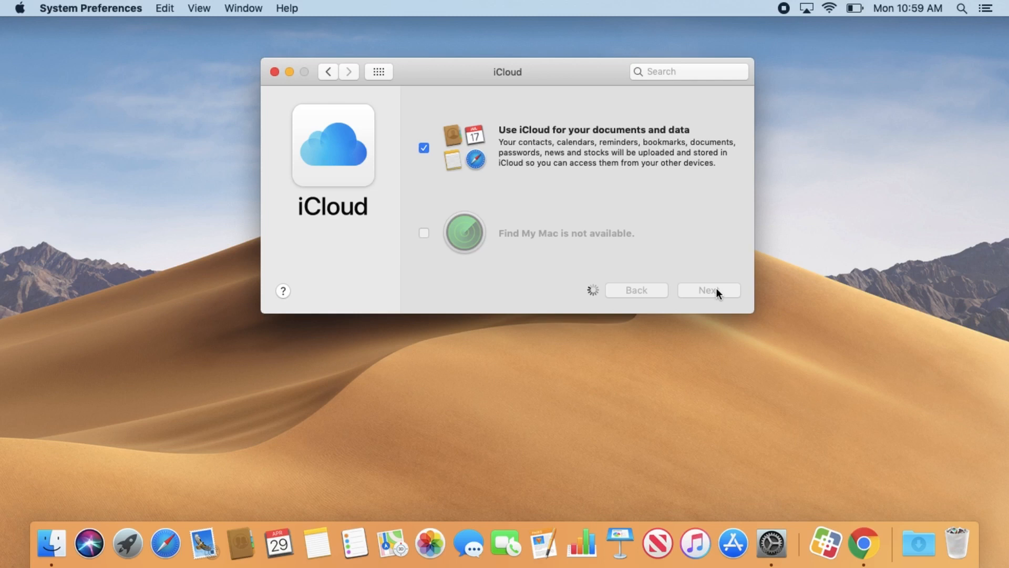
left_click(707, 290)
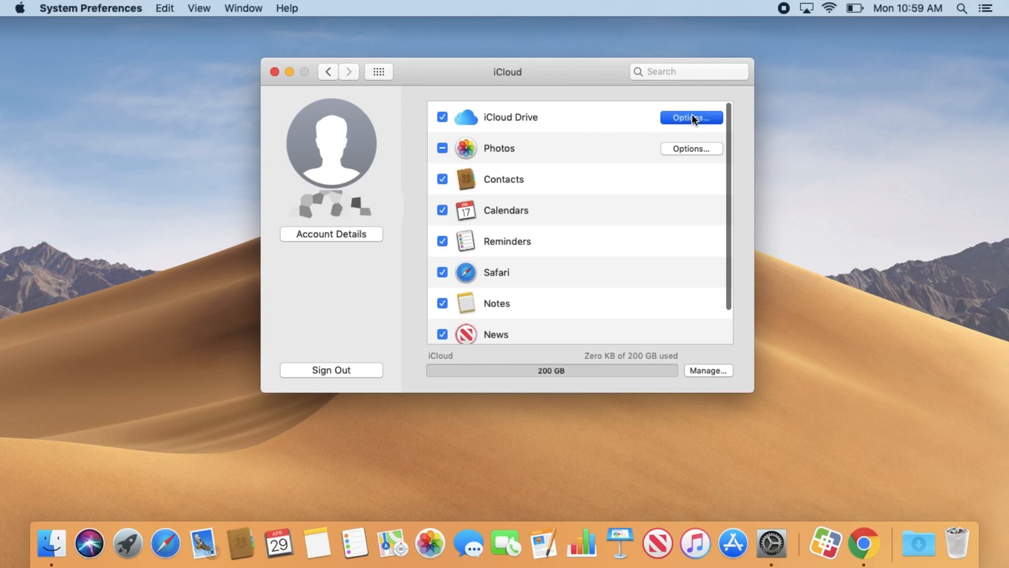
mouse_move(671, 126)
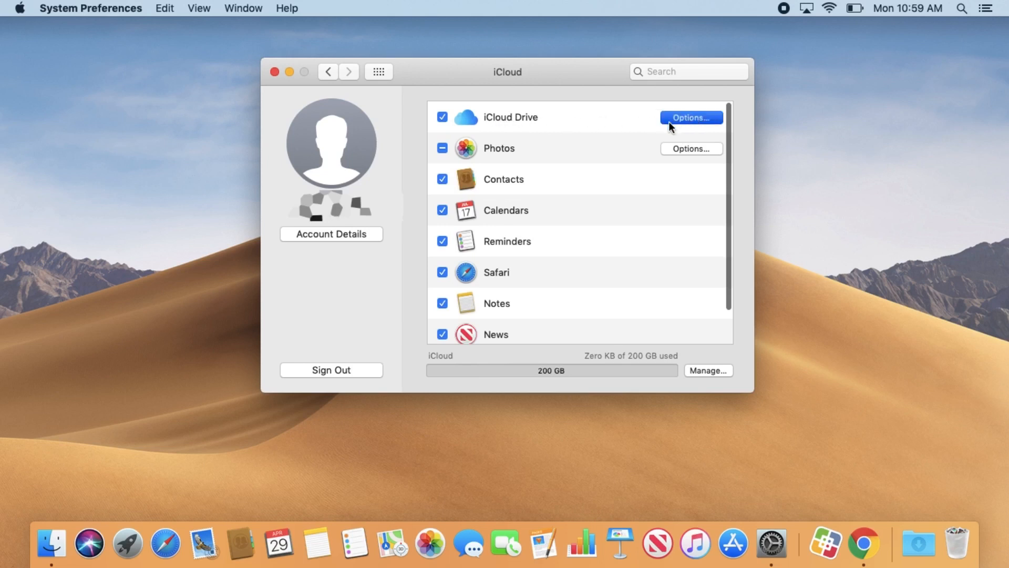
left_click(691, 117)
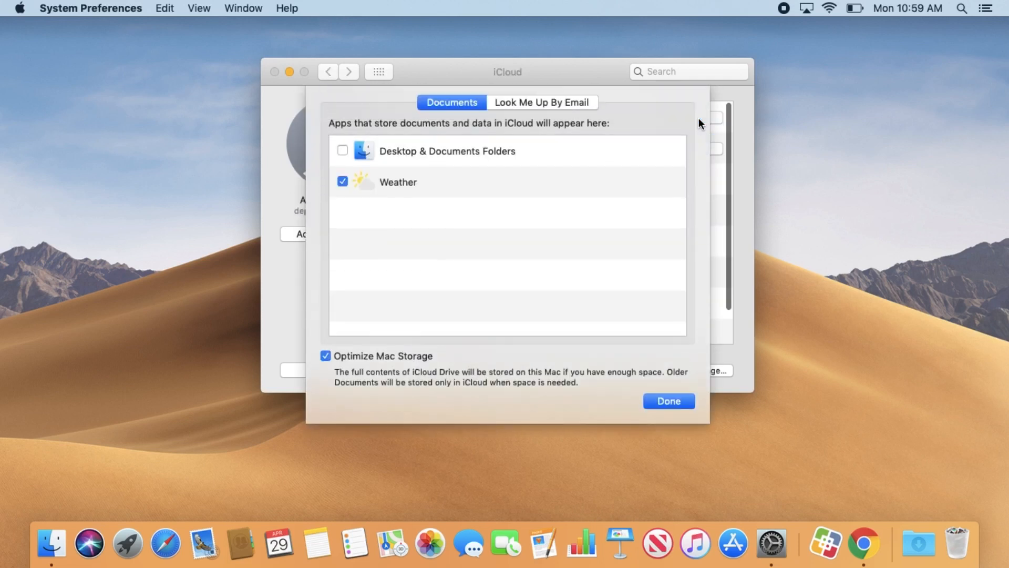
mouse_move(347, 166)
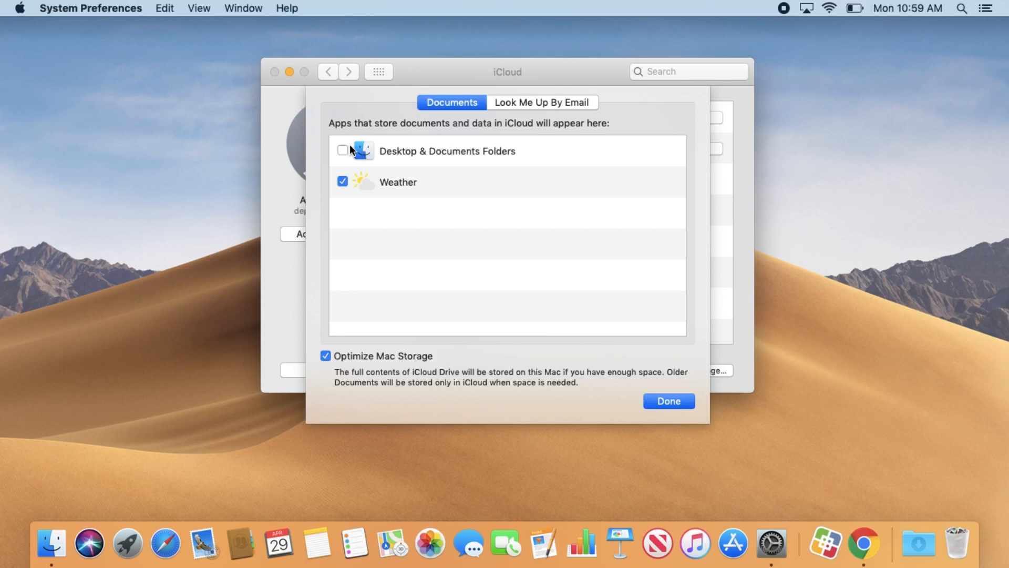
mouse_move(353, 155)
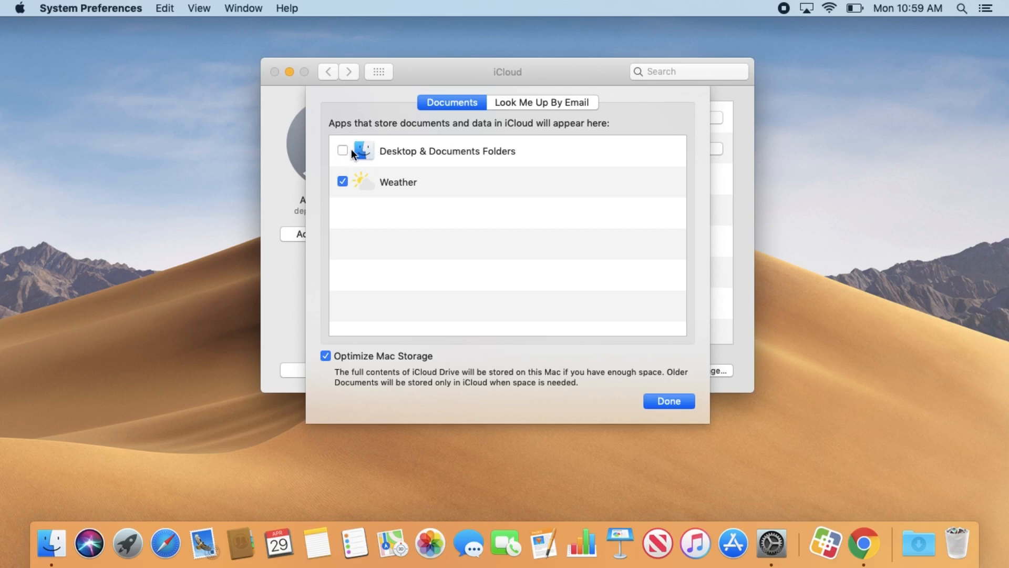
mouse_move(916, 211)
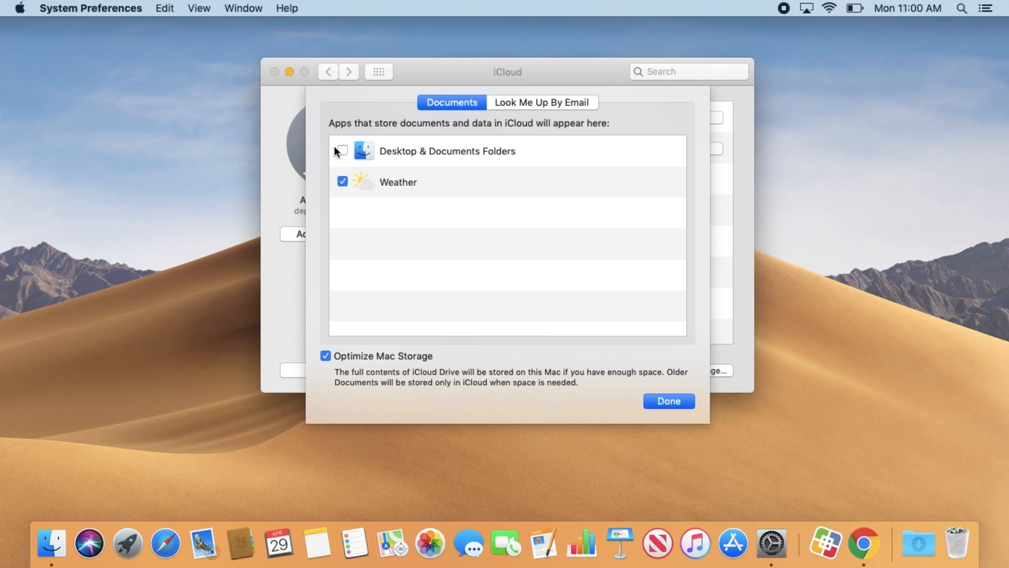
left_click(668, 401)
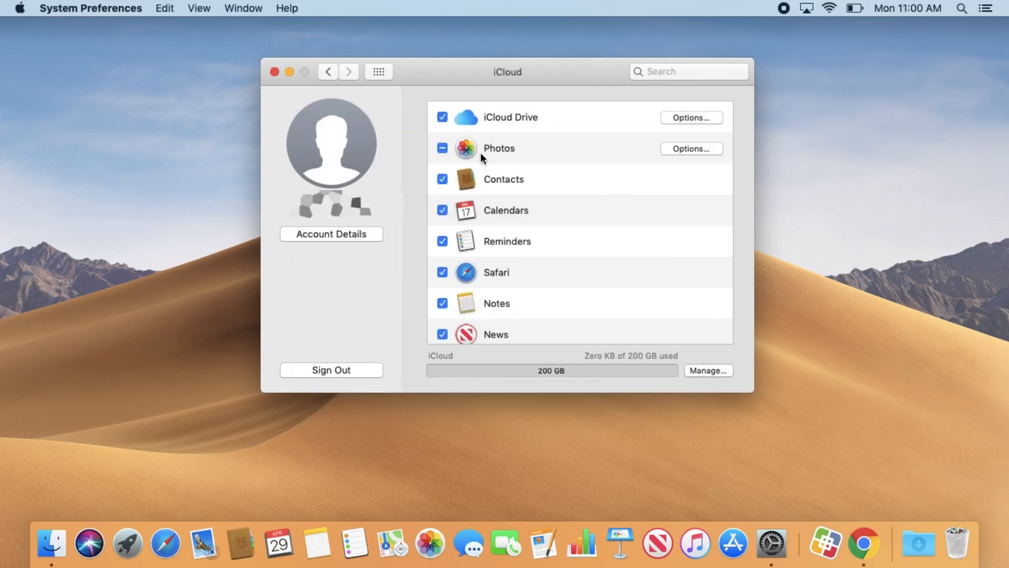
left_click(442, 148)
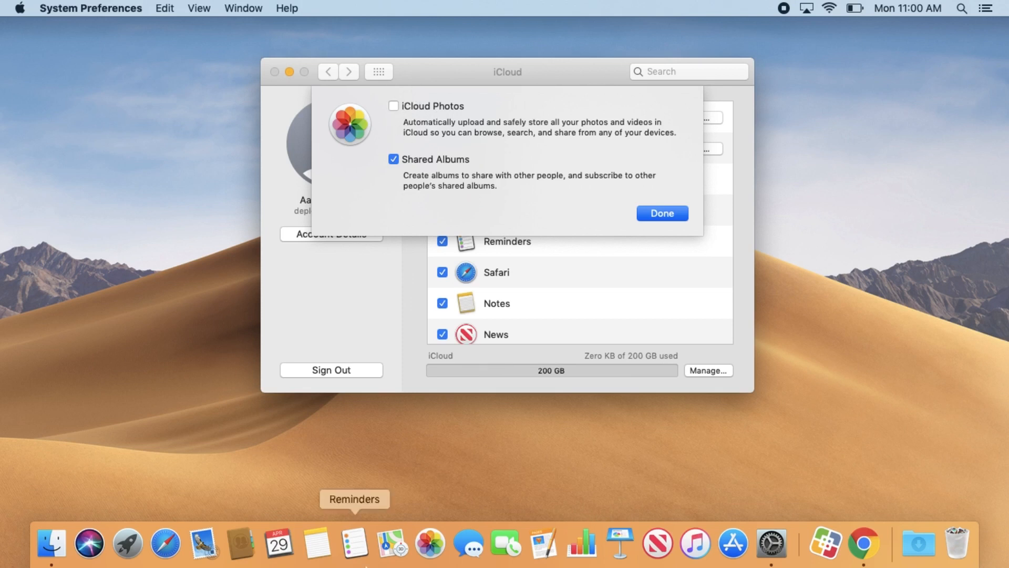
mouse_move(430, 545)
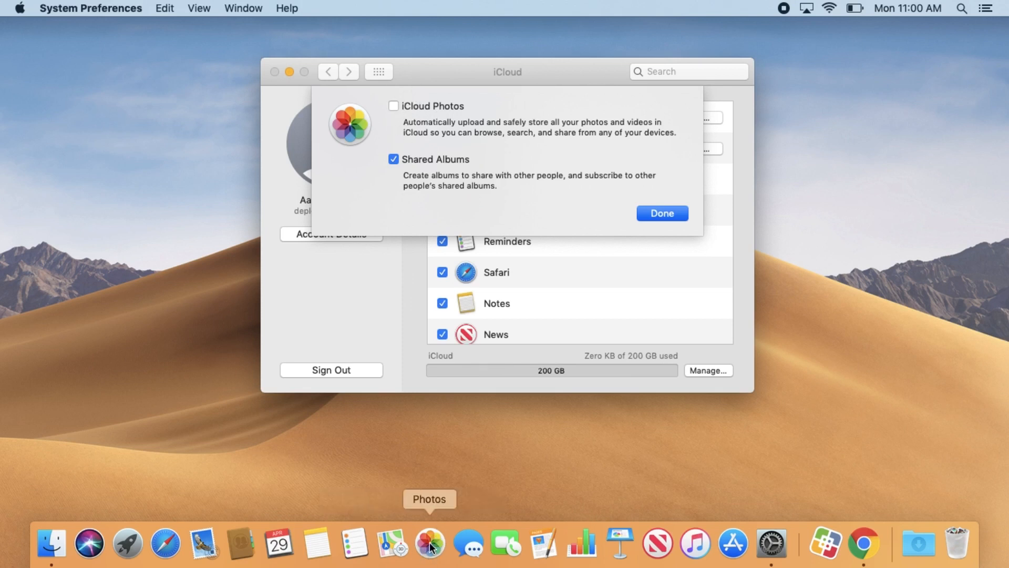
mouse_move(694, 4)
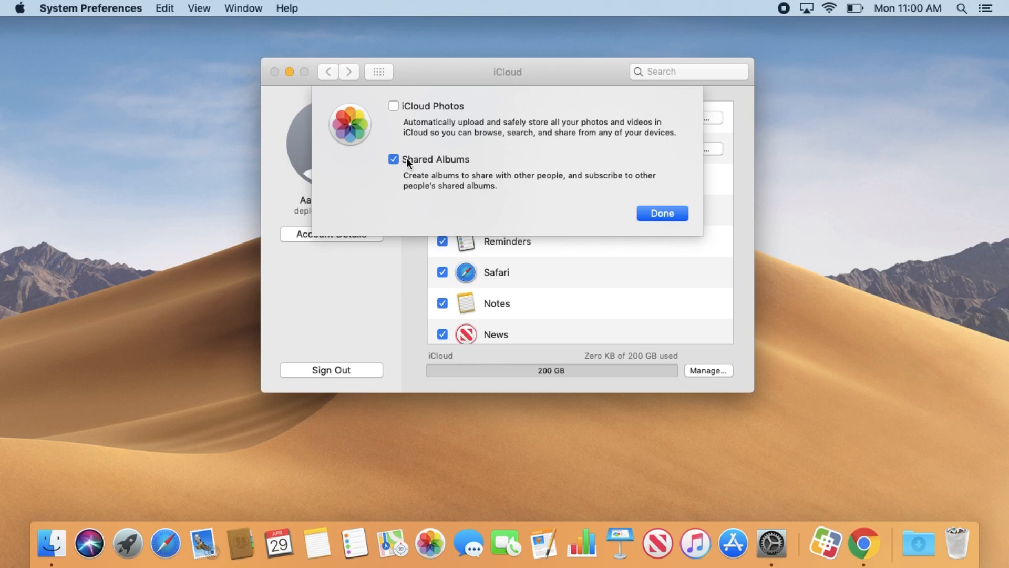
- Uncheck Shared Albums in Photos options, authorize with the admin password, and finish
left_click(661, 213)
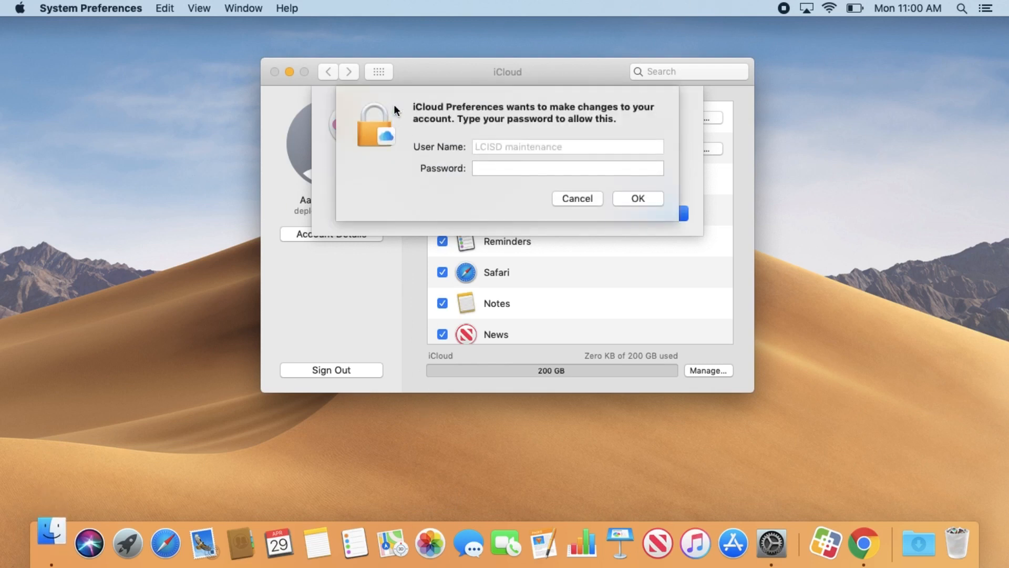
left_click(576, 199)
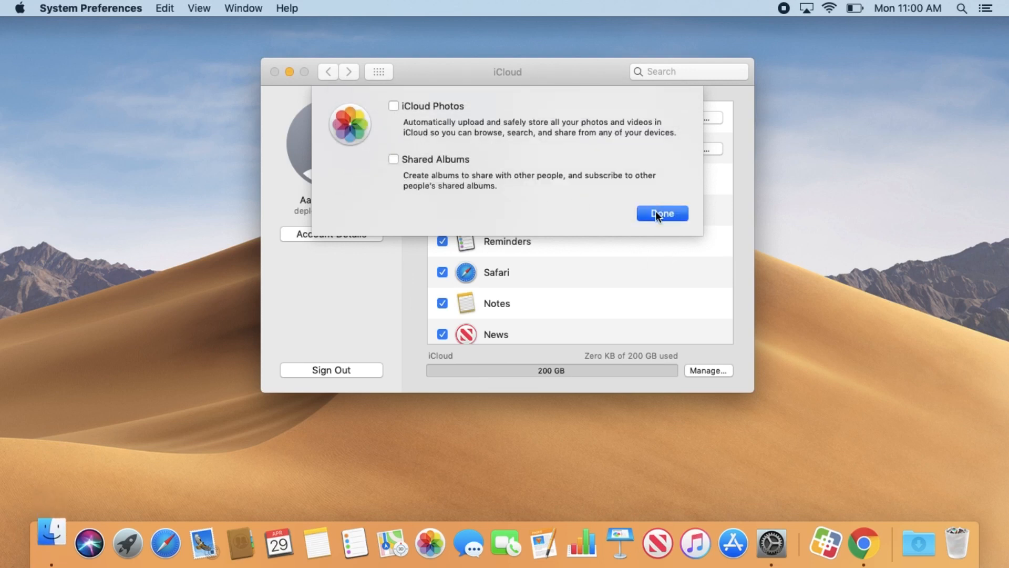
left_click(661, 213)
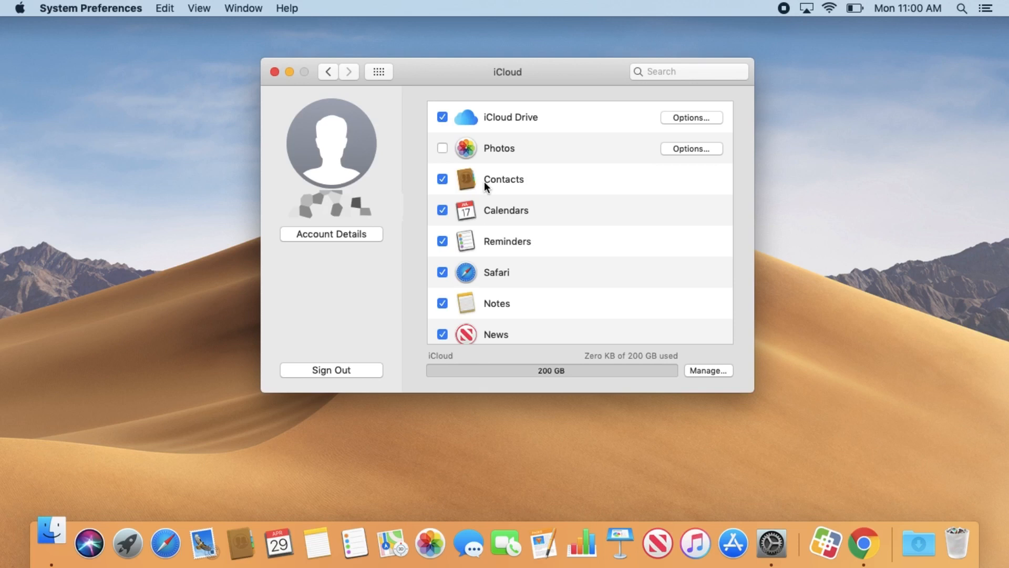
mouse_move(524, 219)
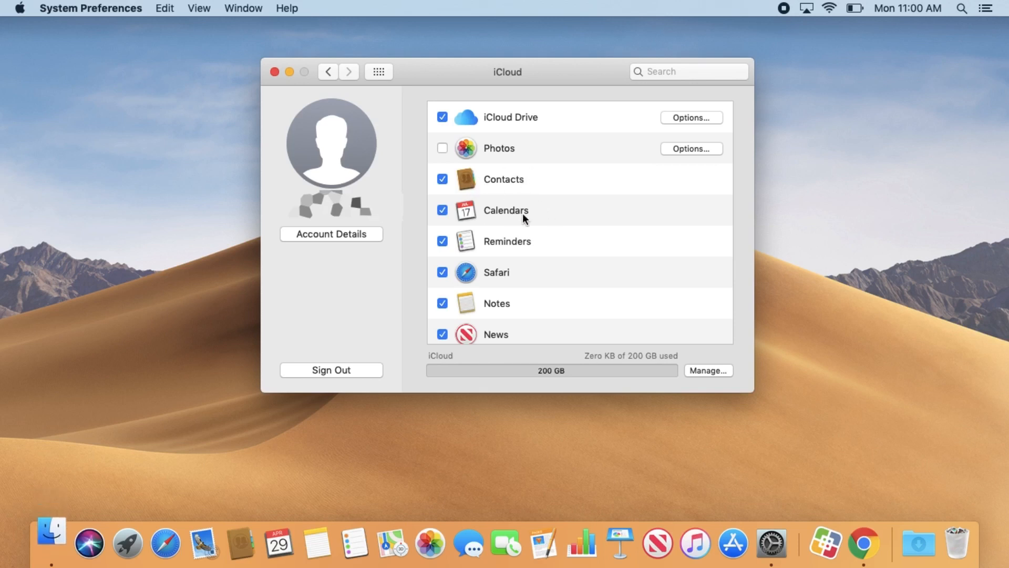
- Scroll through the iCloud services list, then quit System Preferences
scroll("down", 3)
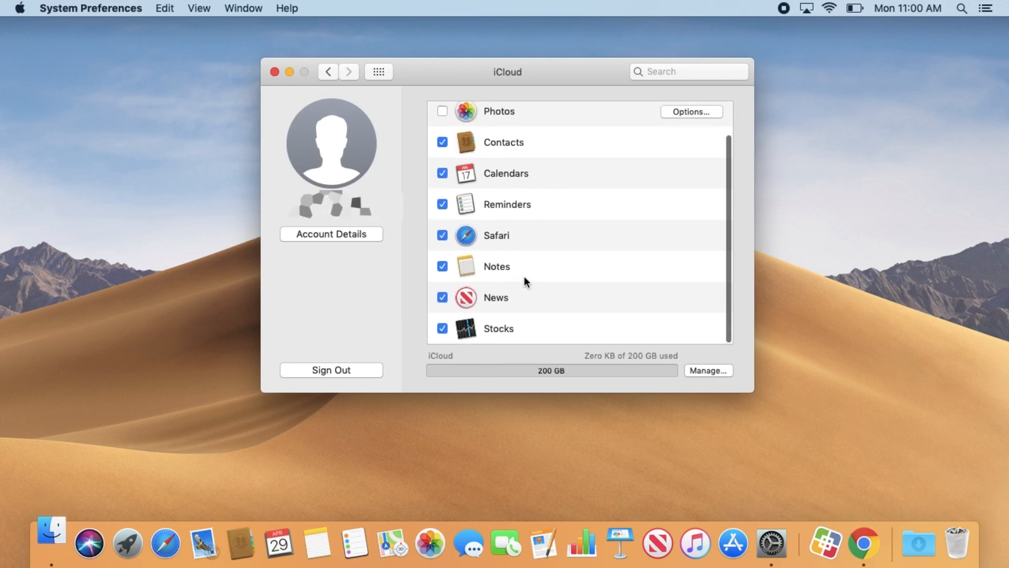
scroll("up", 3)
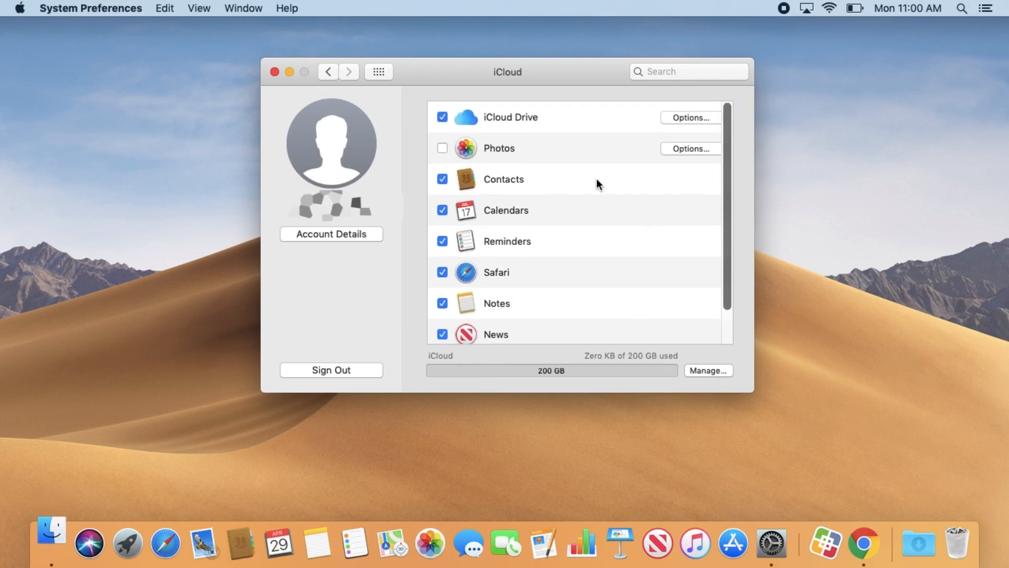
left_click(275, 72)
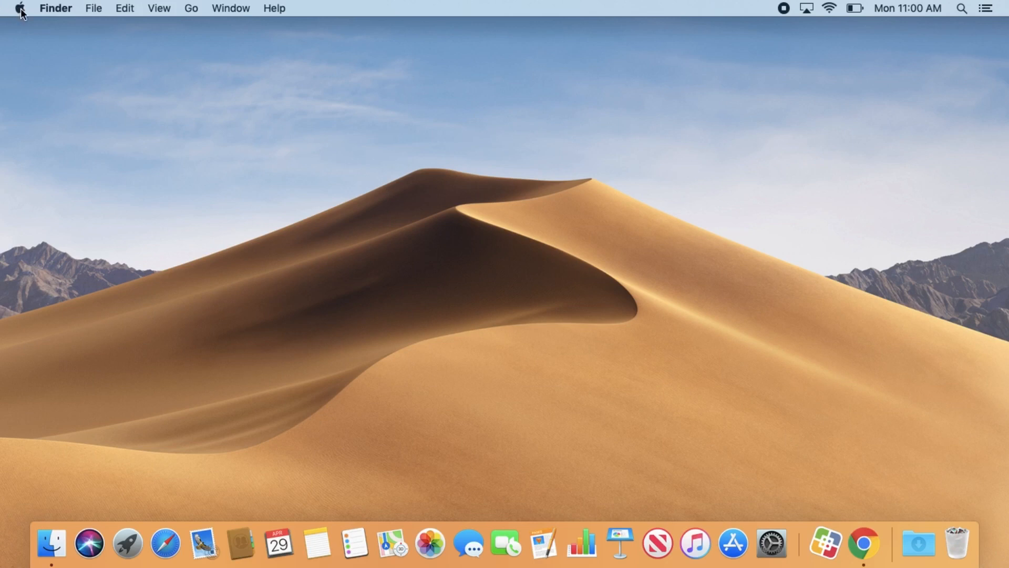
- Reopen System Preferences from the Apple menu and go back to the iCloud pane
left_click(19, 8)
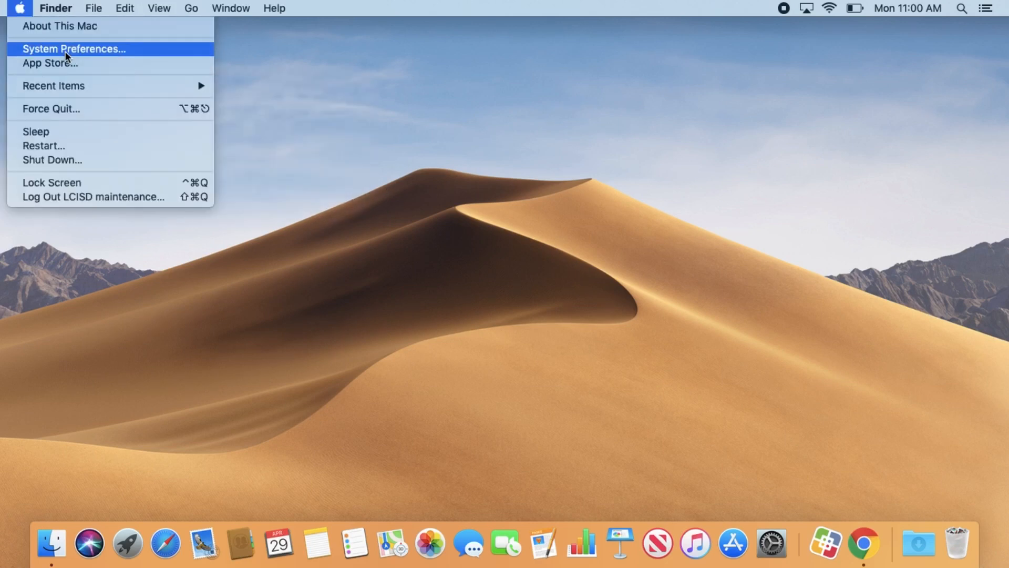
left_click(74, 49)
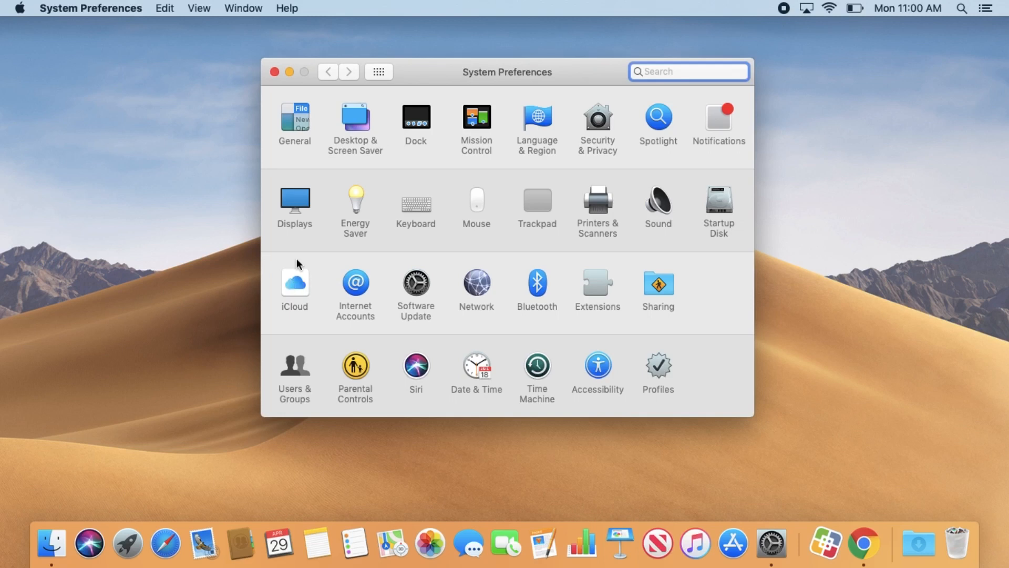
left_click(295, 284)
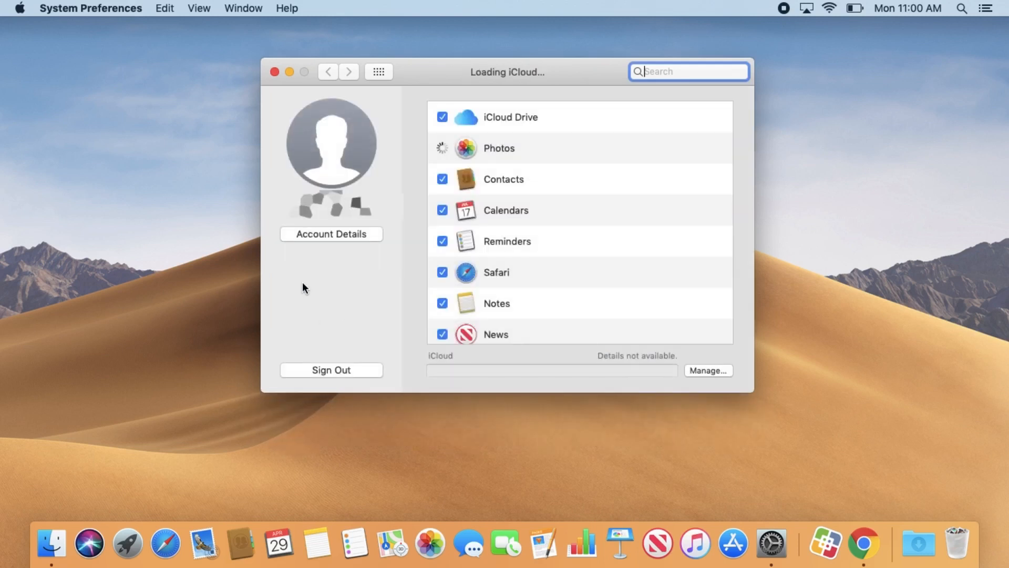